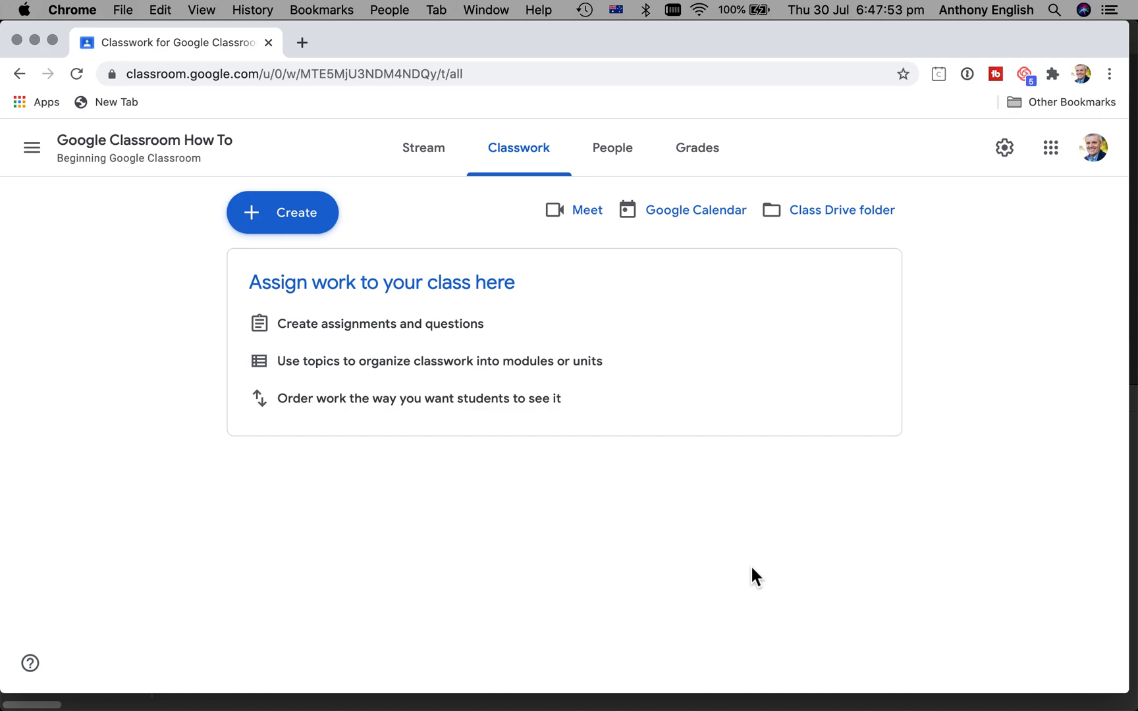
pyautogui.moveTo(503, 198)
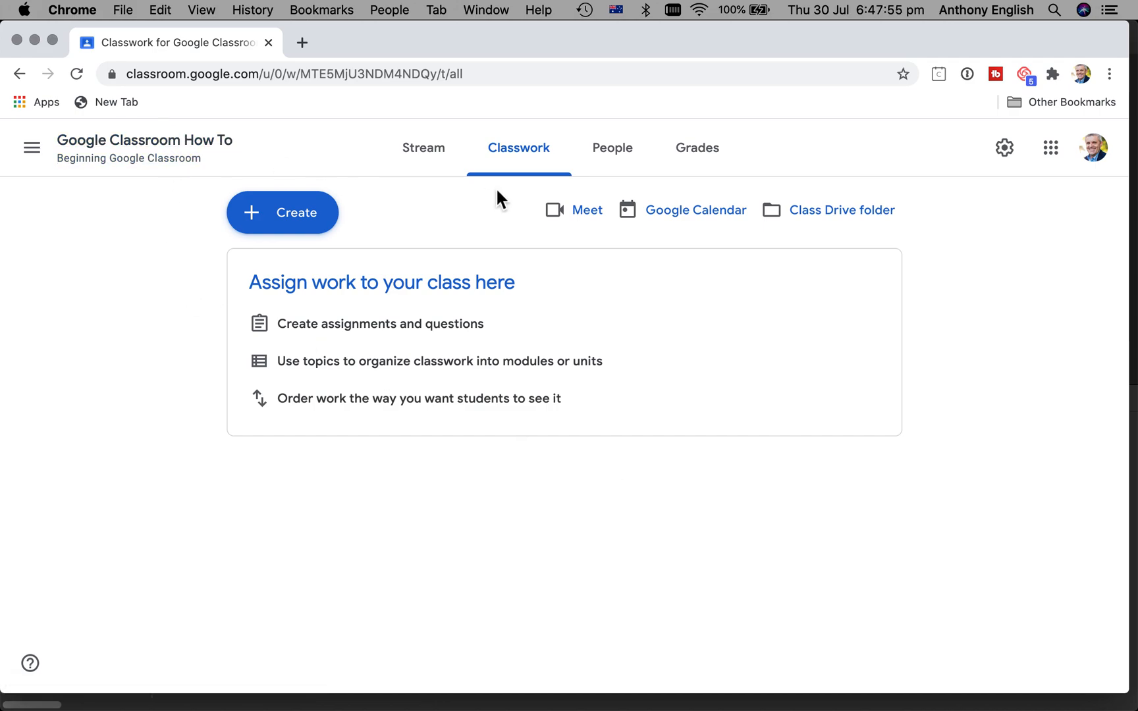
pyautogui.moveTo(588, 211)
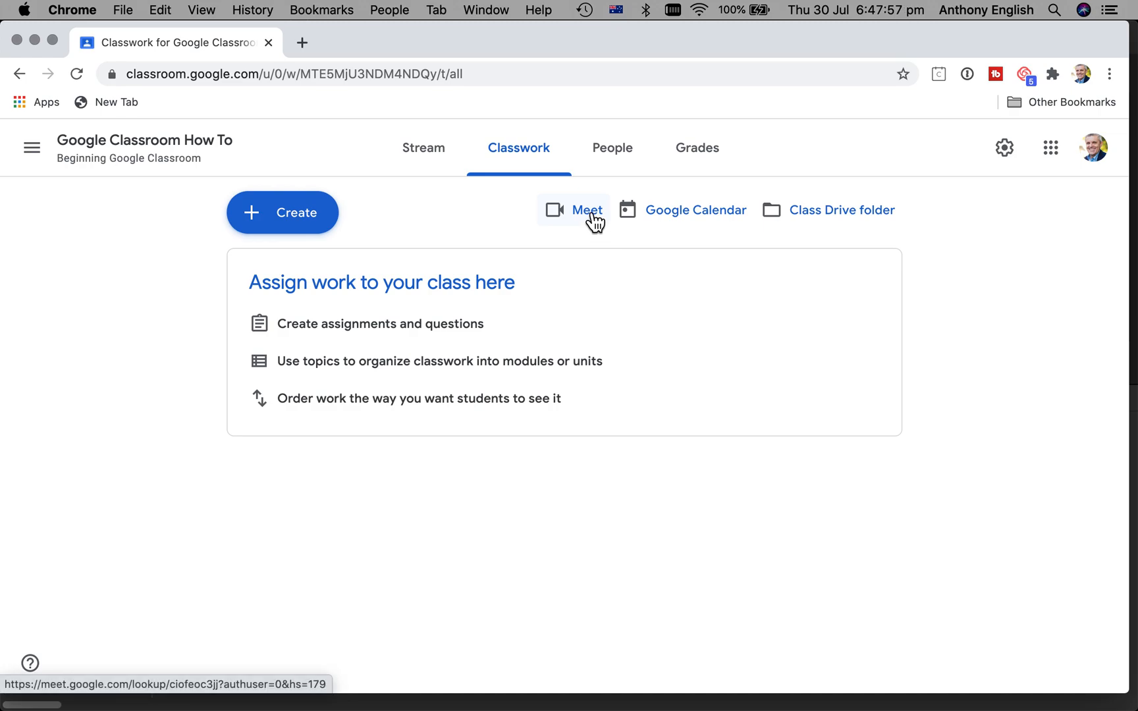
# Open the class's video meeting from the Meet link on the Classwork page
pyautogui.click(588, 210)
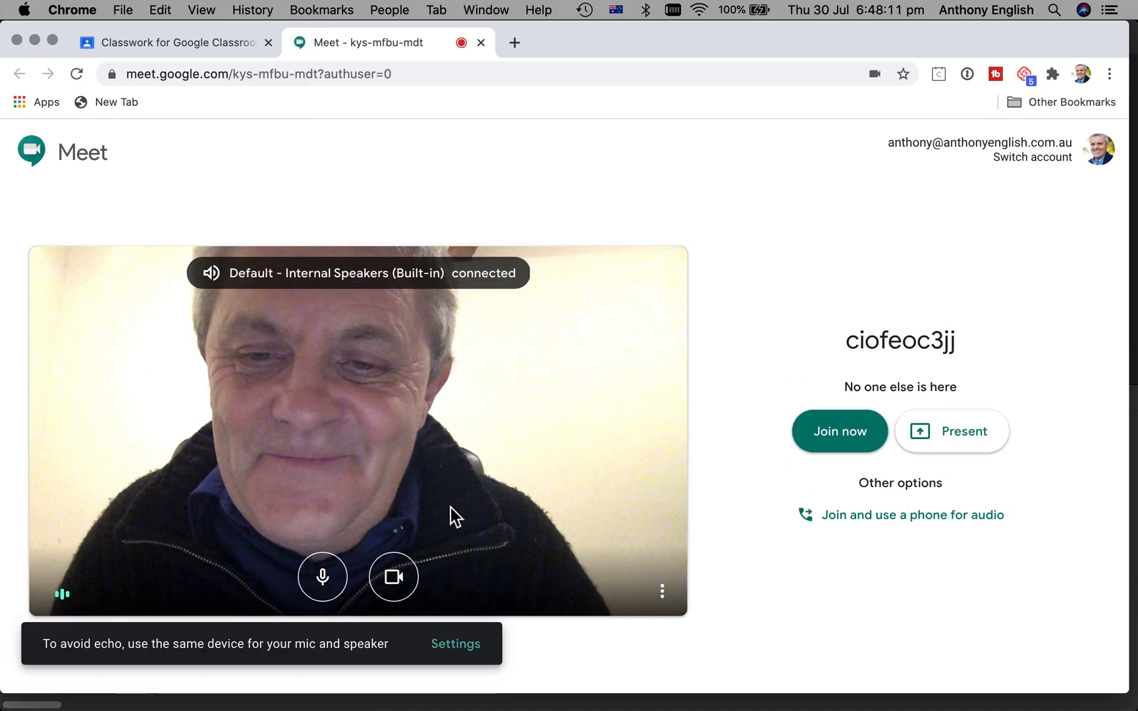
pyautogui.moveTo(393, 577)
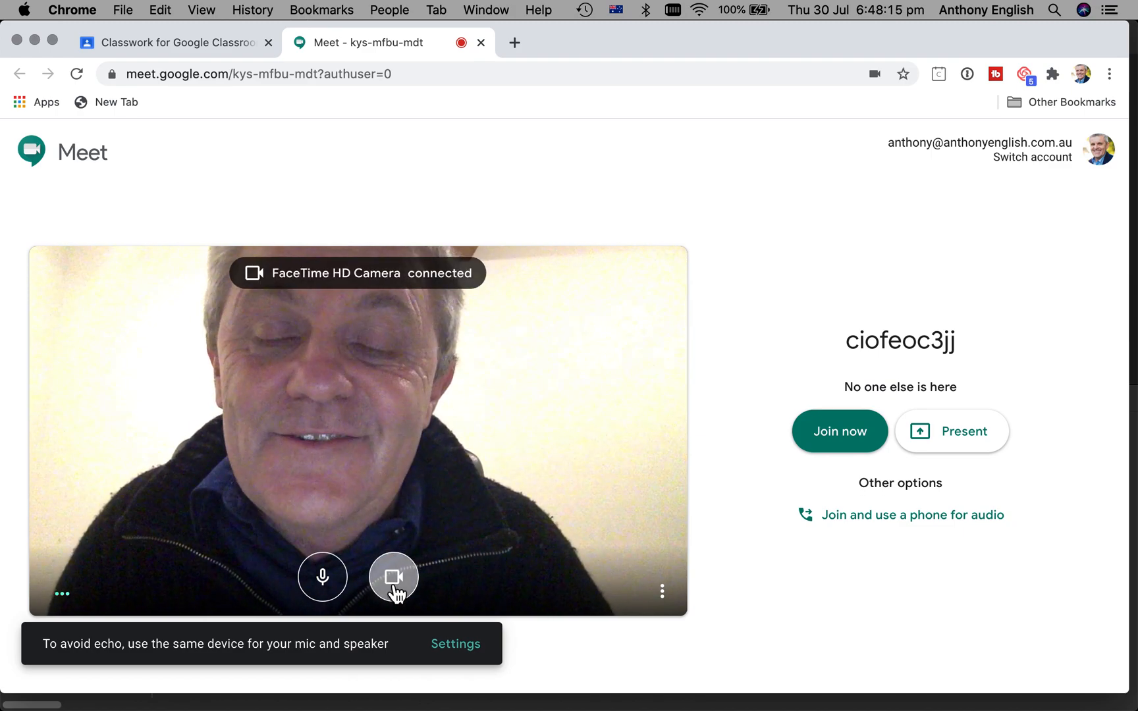
# Toggle the camera under the live preview off and back on
pyautogui.click(394, 577)
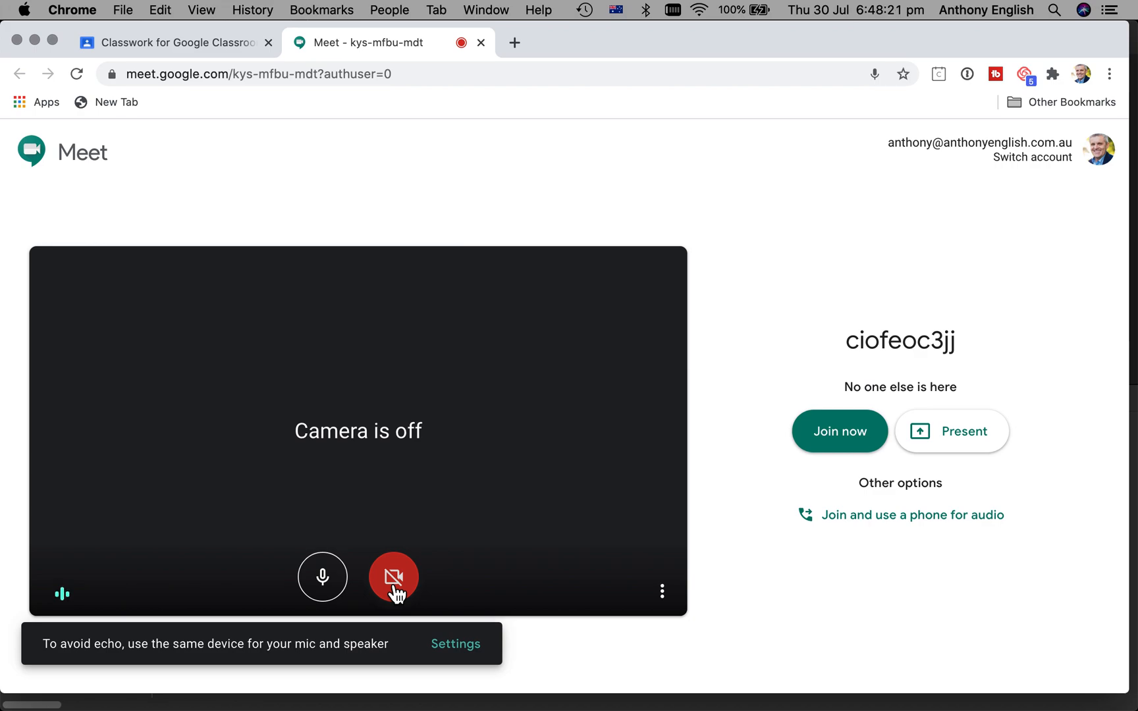
pyautogui.click(394, 578)
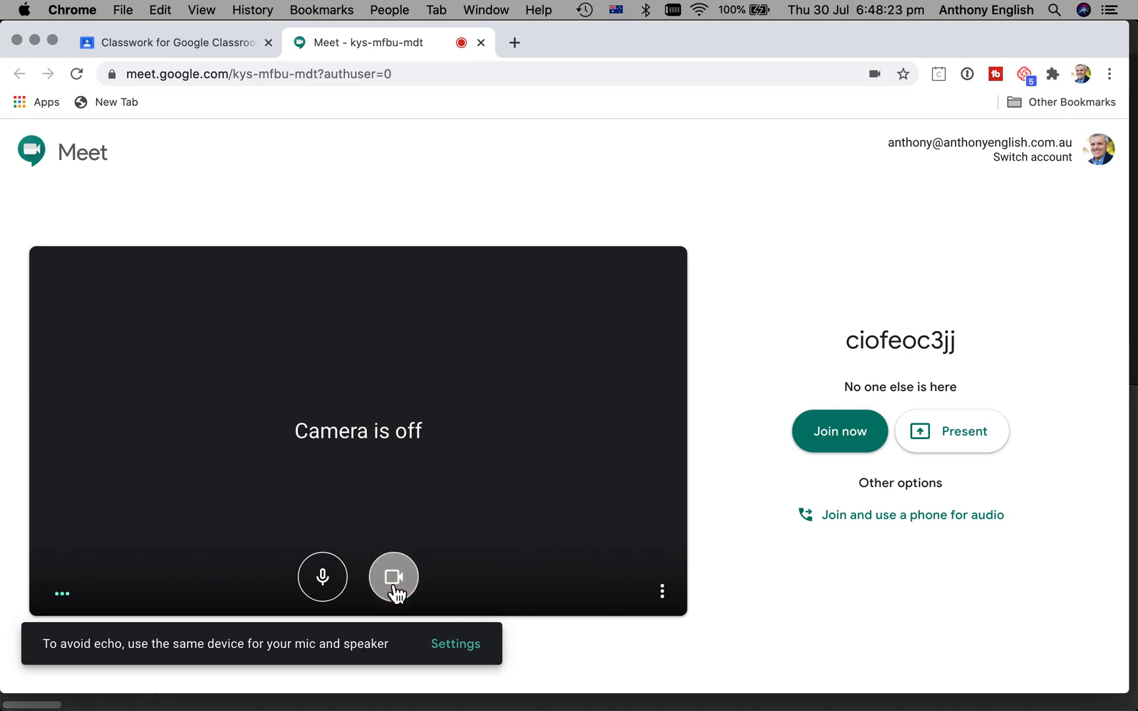
pyautogui.click(393, 578)
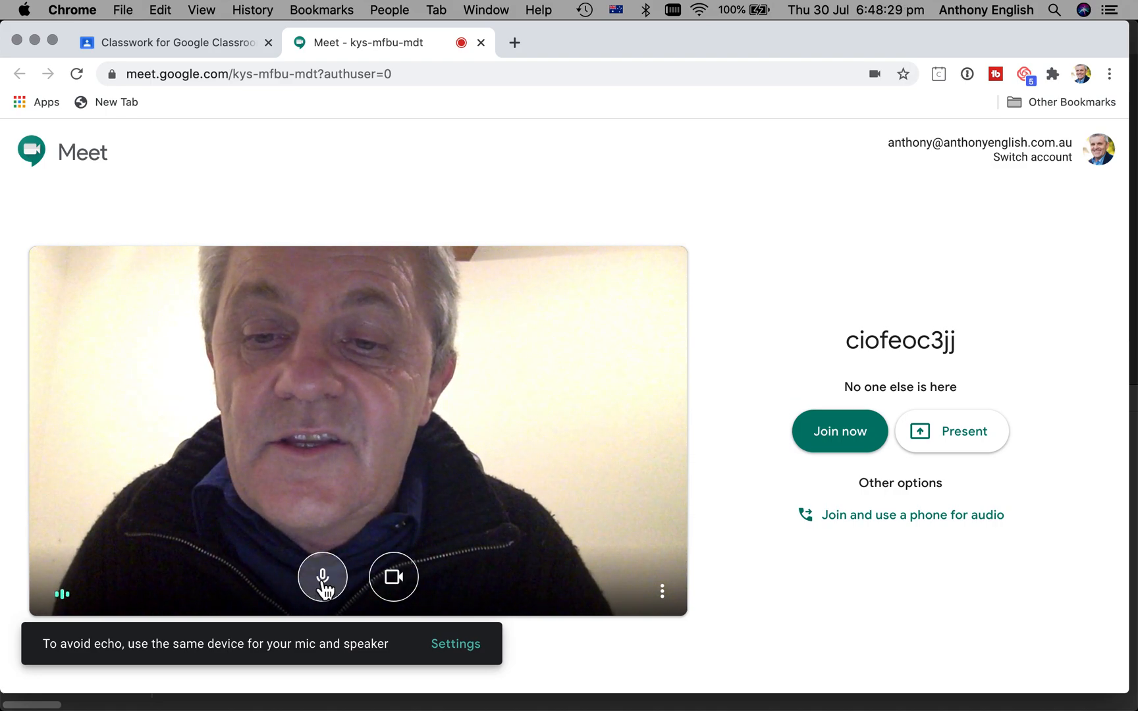
# Mute the microphone and turn off the camera, then re-enable the camera and microphone
pyautogui.click(322, 577)
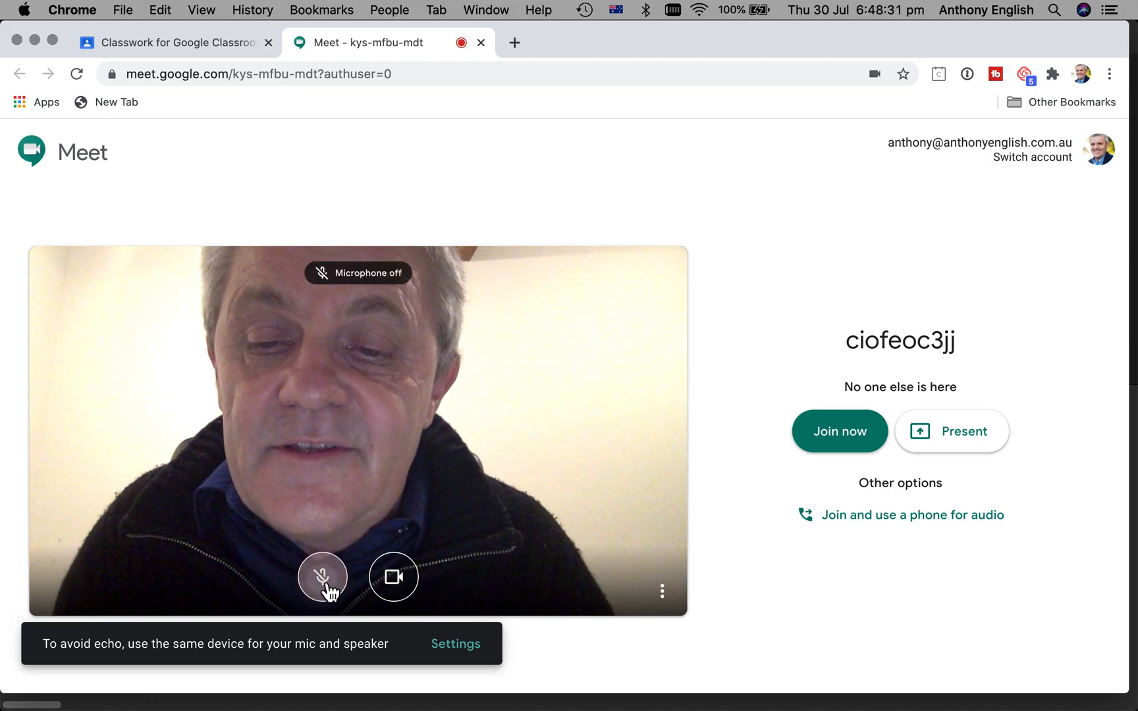
pyautogui.click(322, 577)
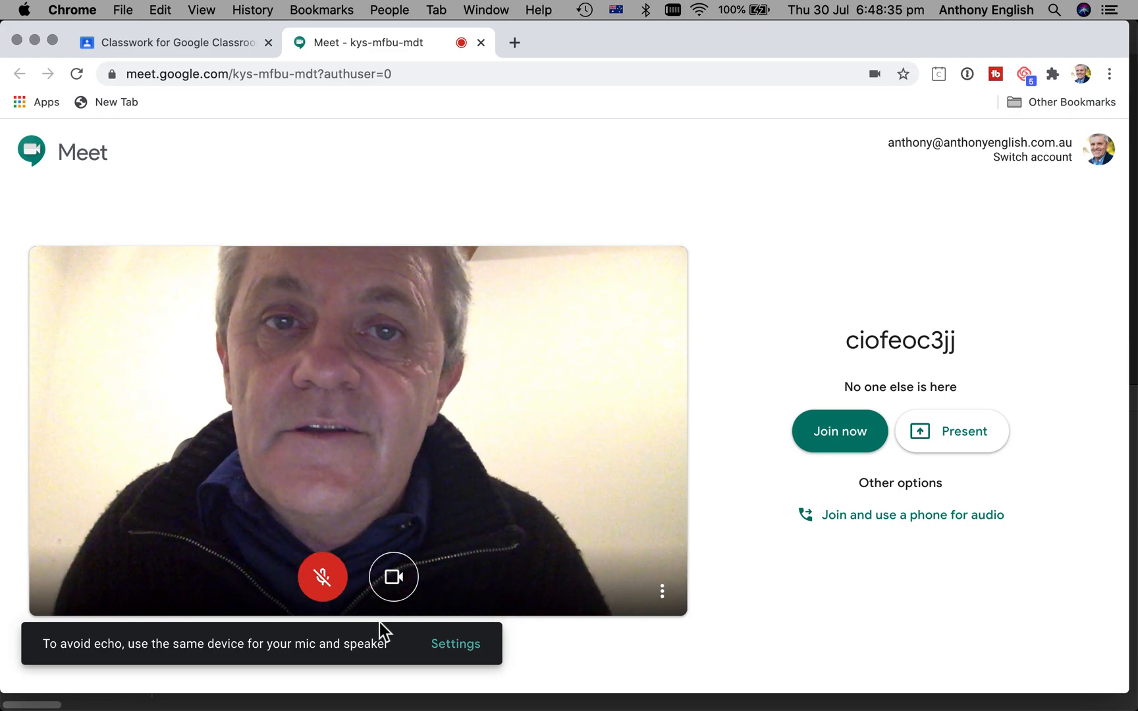
pyautogui.moveTo(393, 577)
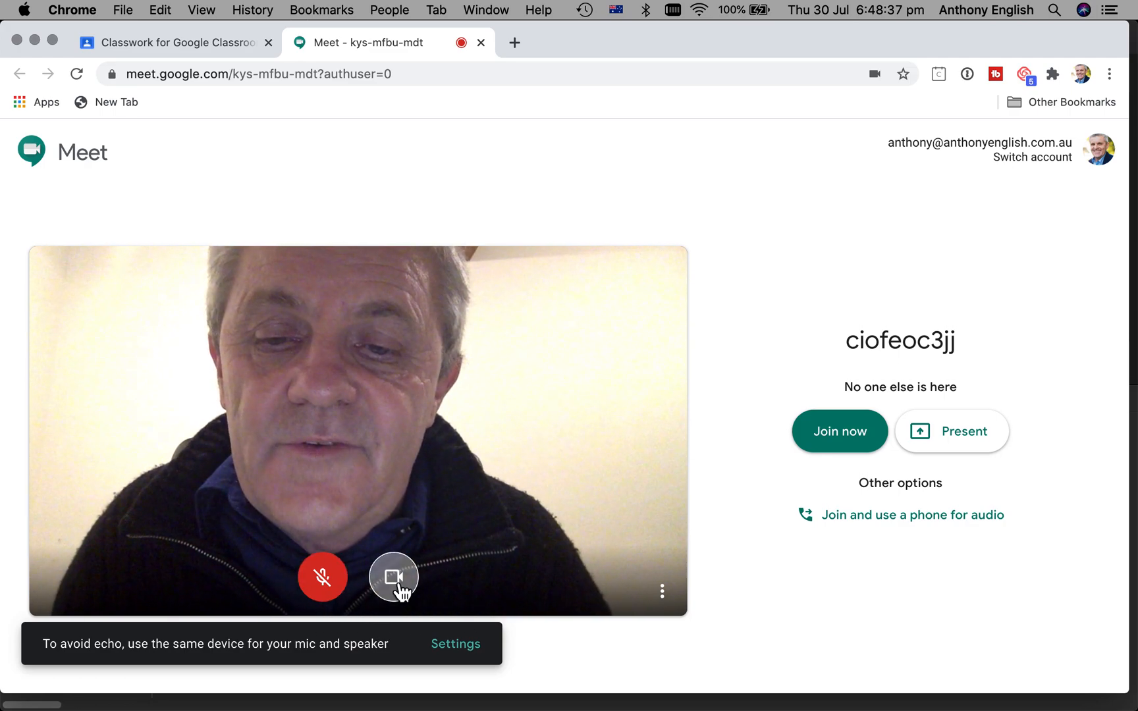
pyautogui.click(393, 577)
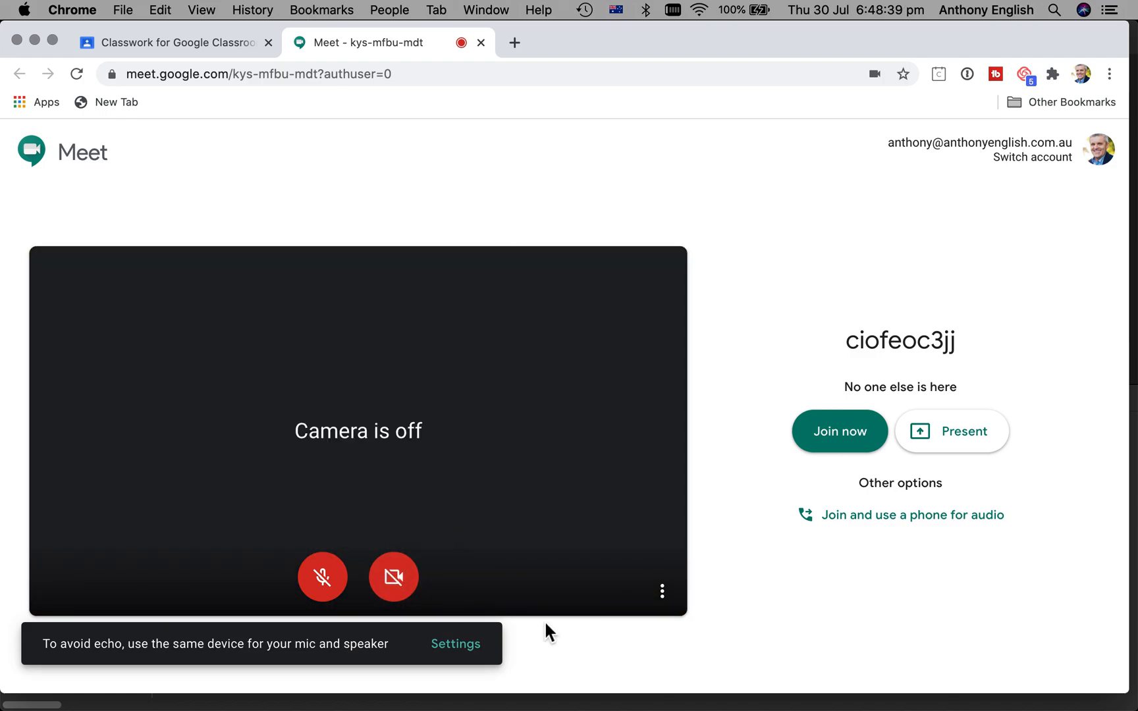
pyautogui.moveTo(393, 577)
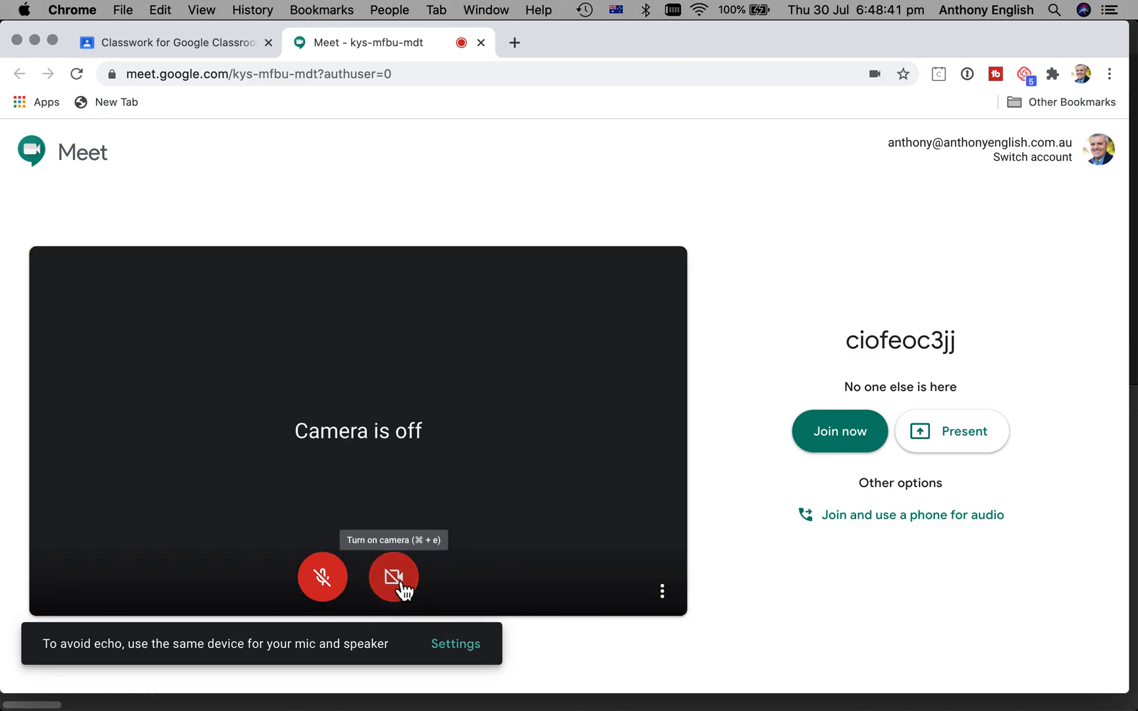
pyautogui.click(393, 577)
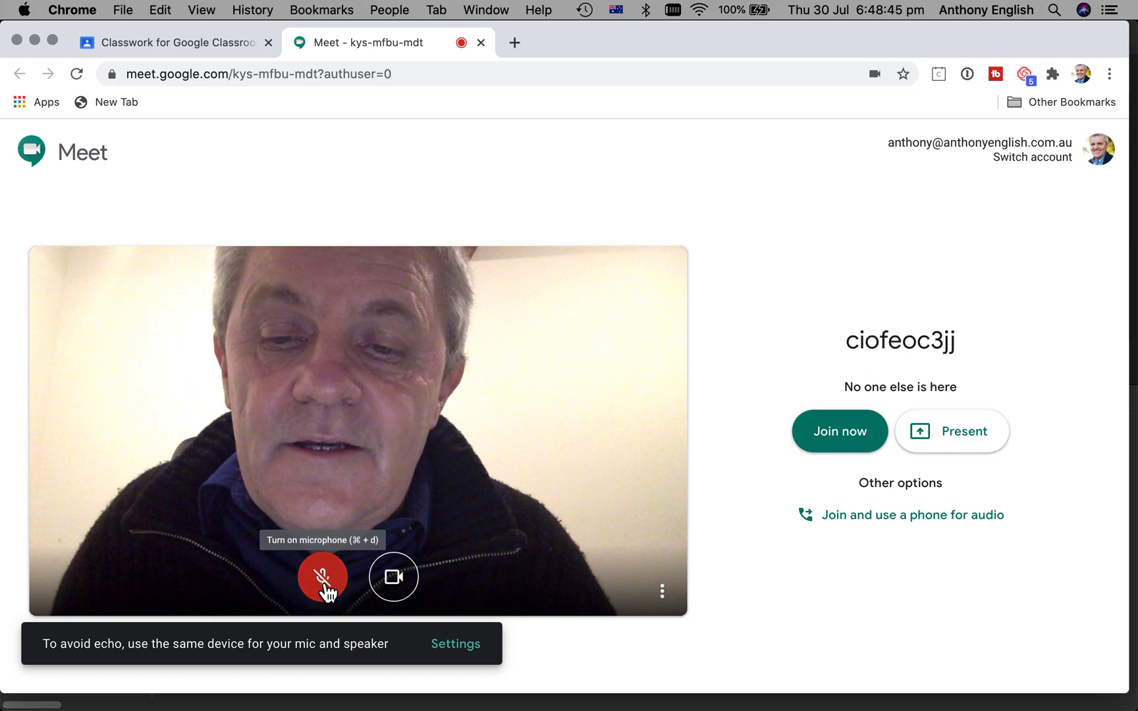
pyautogui.click(322, 578)
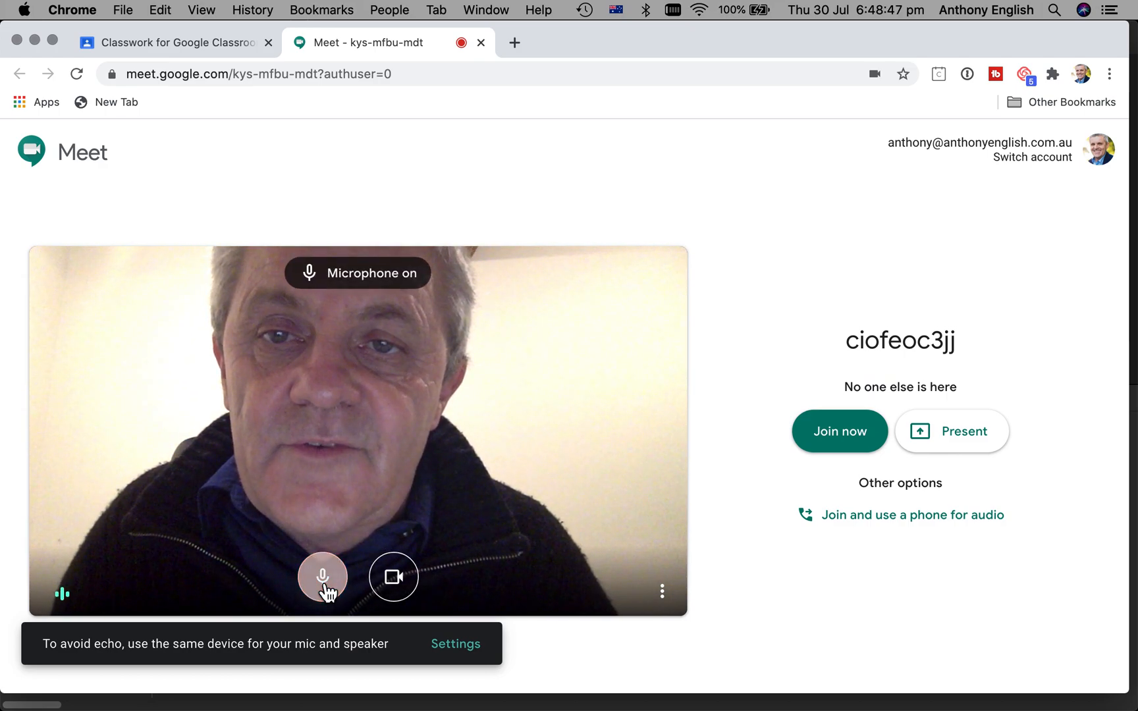